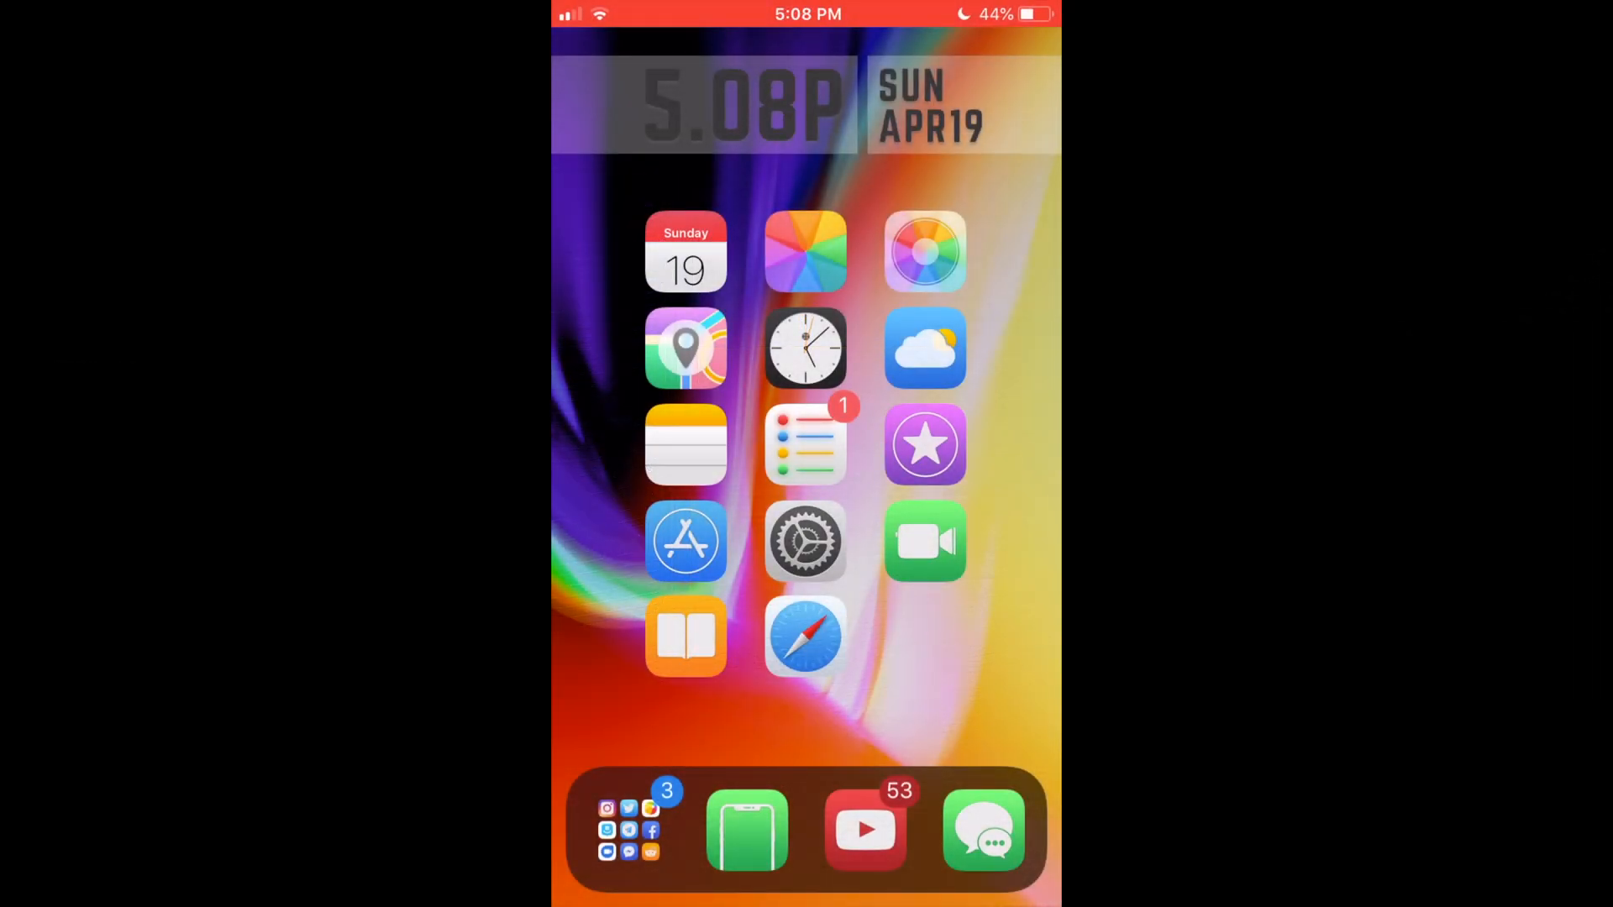
- Join the unsecured rockspace_EXT Wi-Fi network in Settings and return to the home screen
click(805, 541)
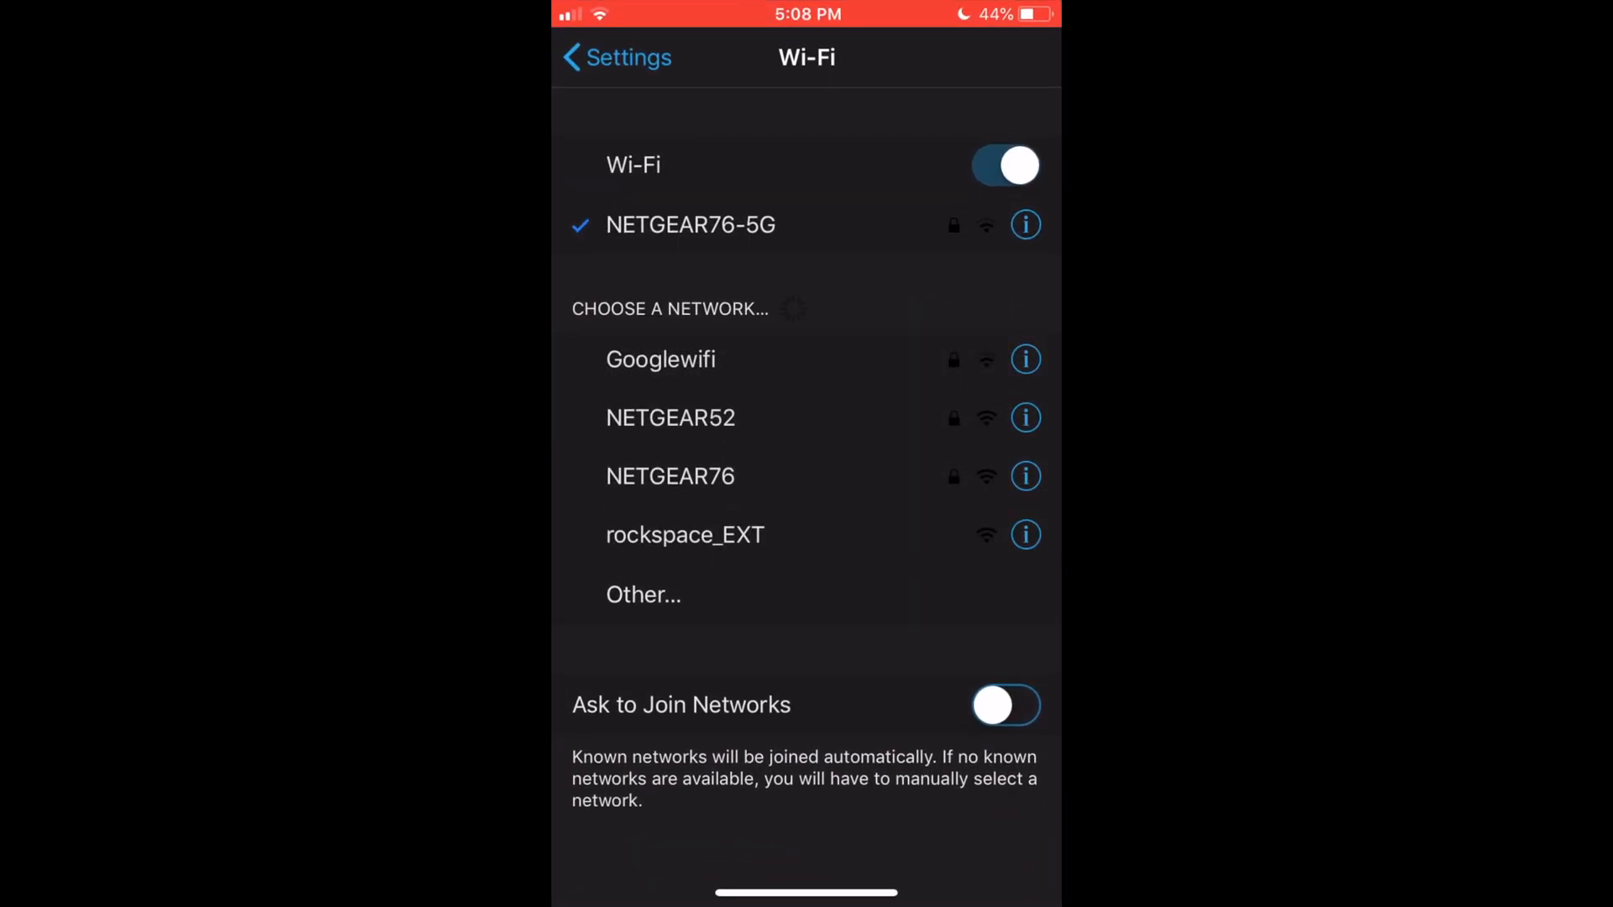
click(686, 535)
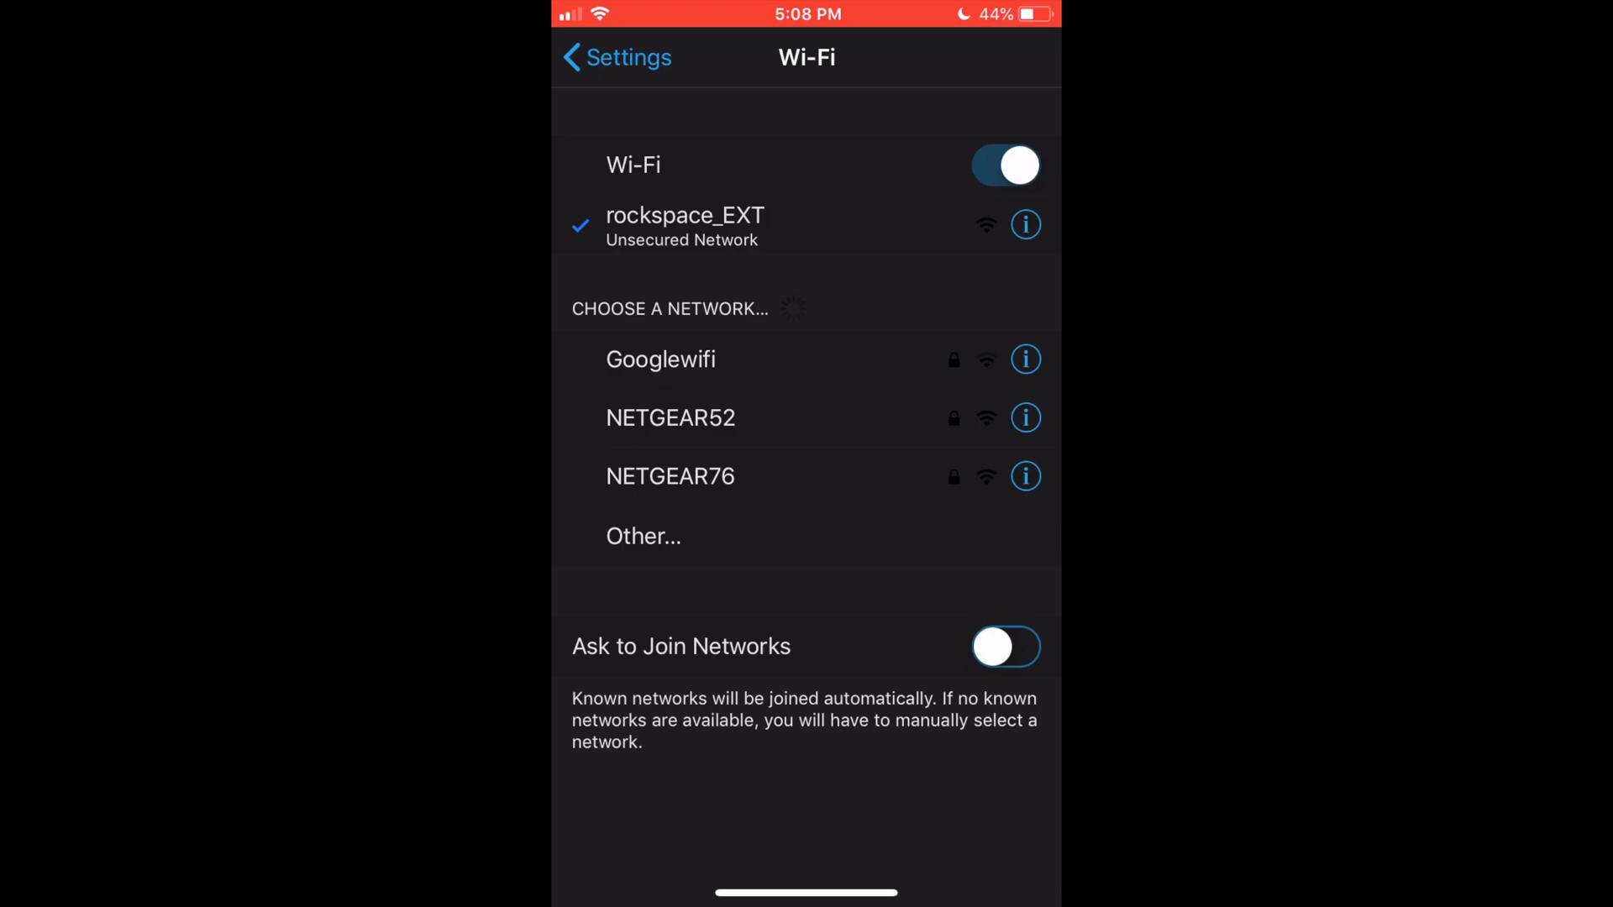
key(home)
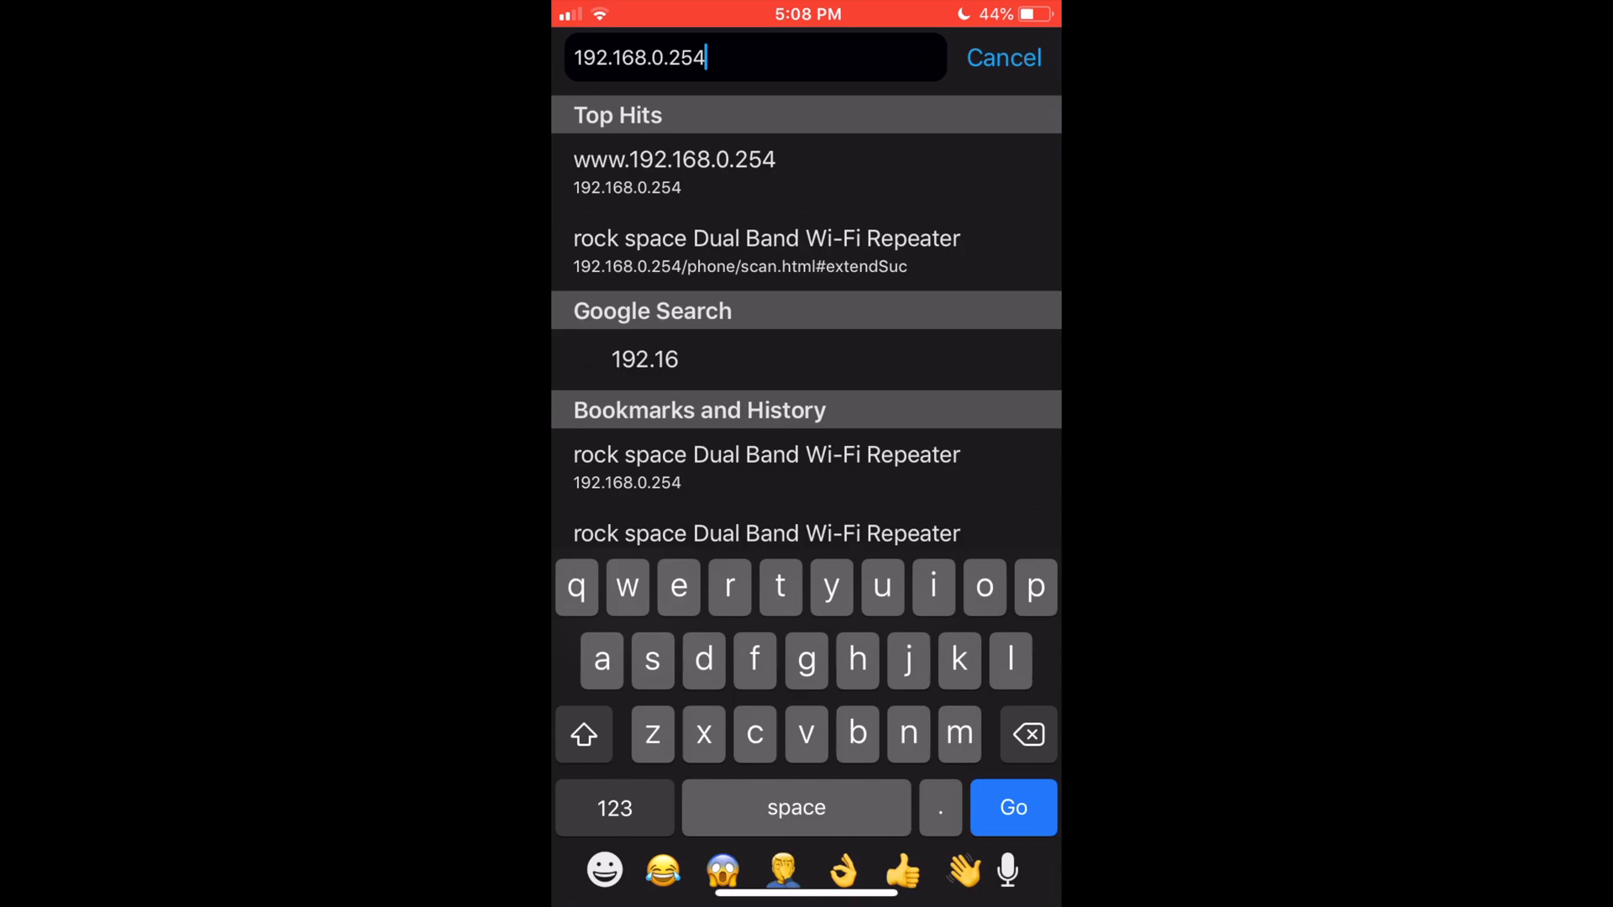
- Load 192.168.0.254 in Safari and create and confirm the repeater's login password
click(1013, 807)
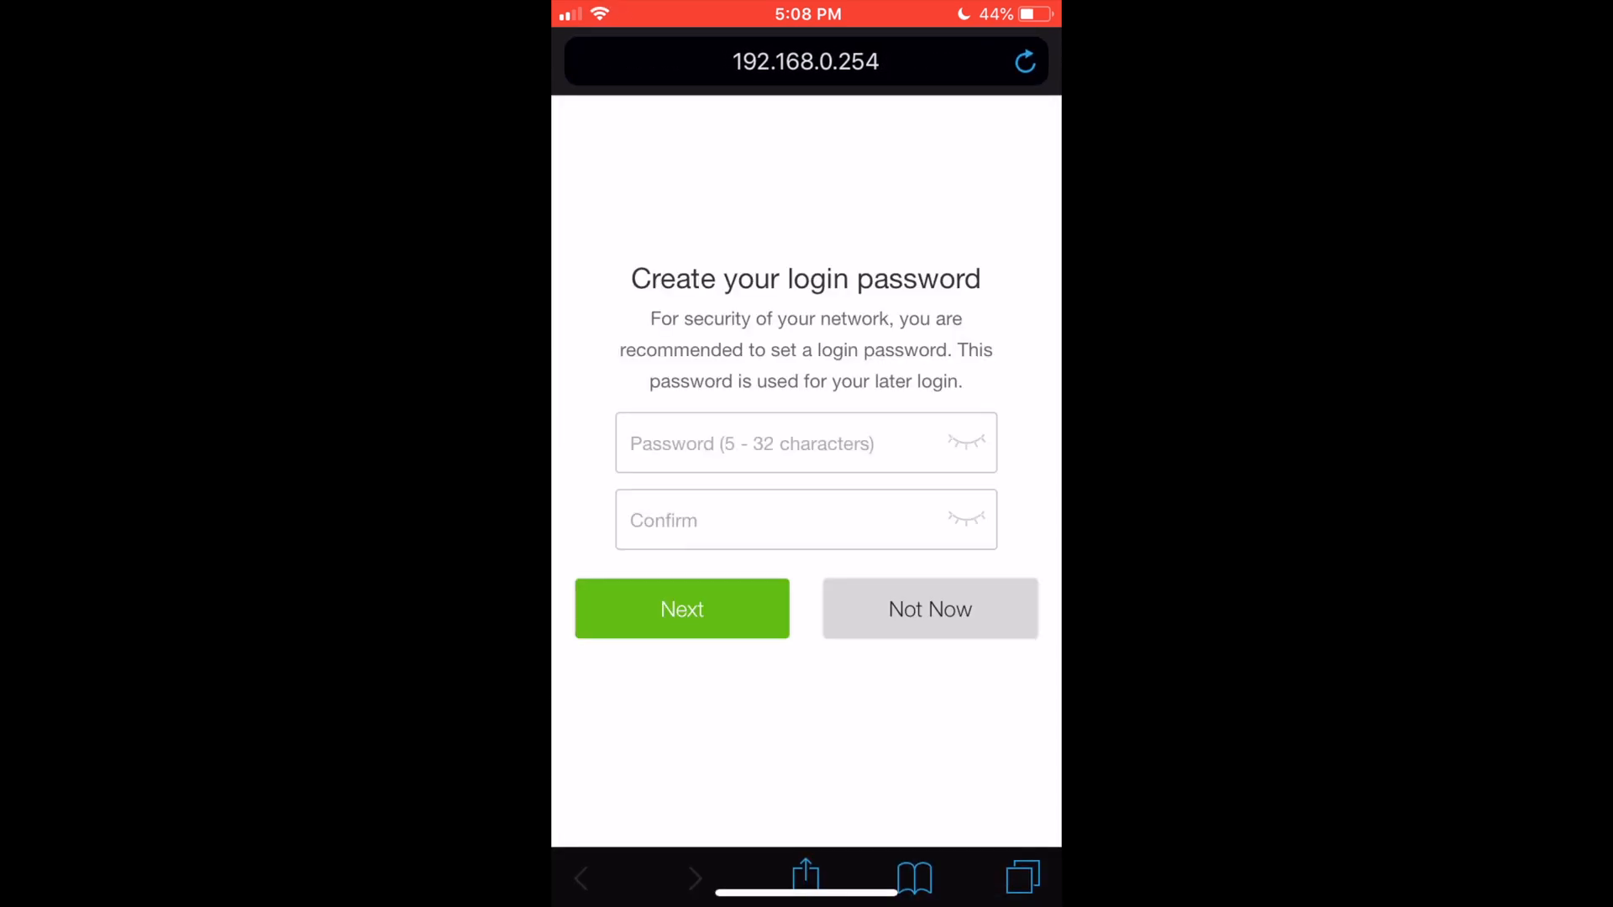
click(806, 443)
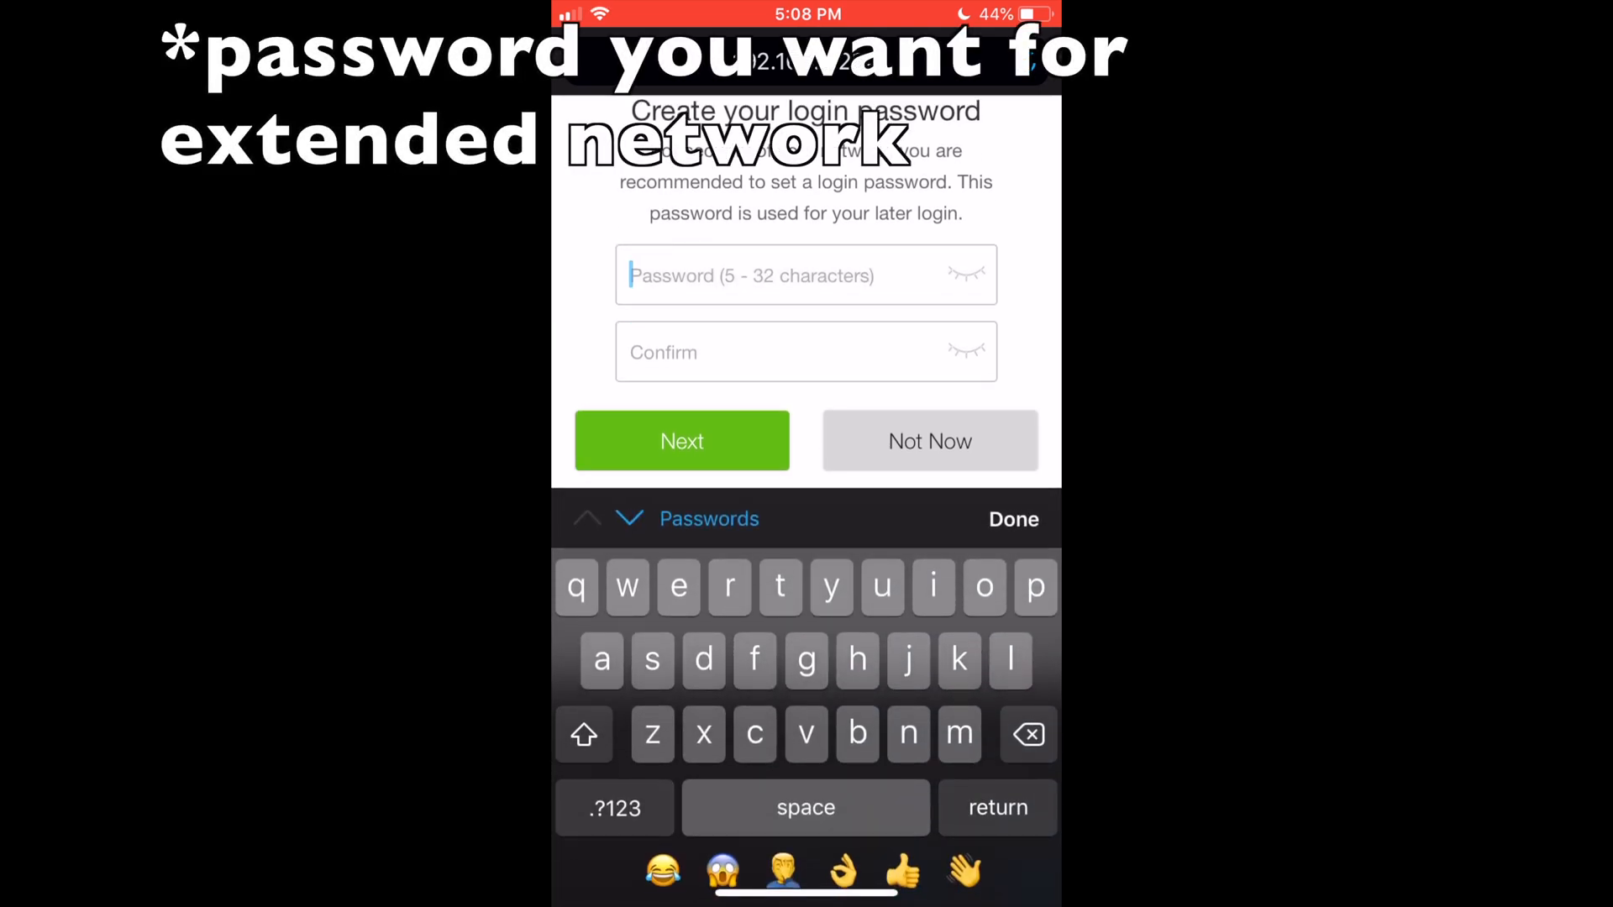
click(983, 587)
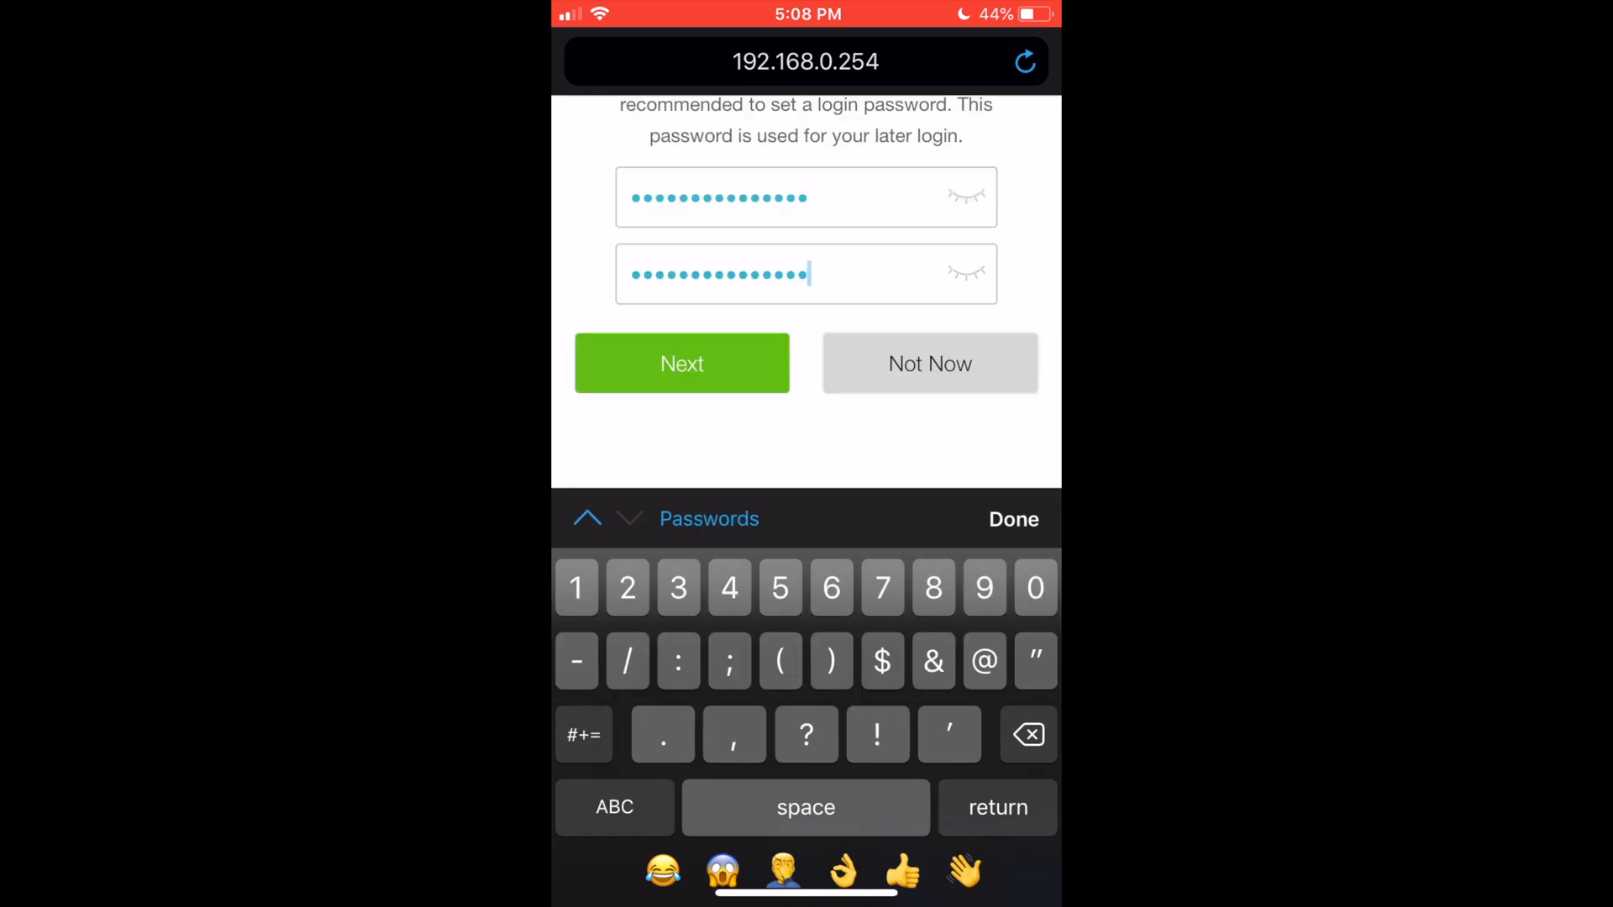
click(681, 363)
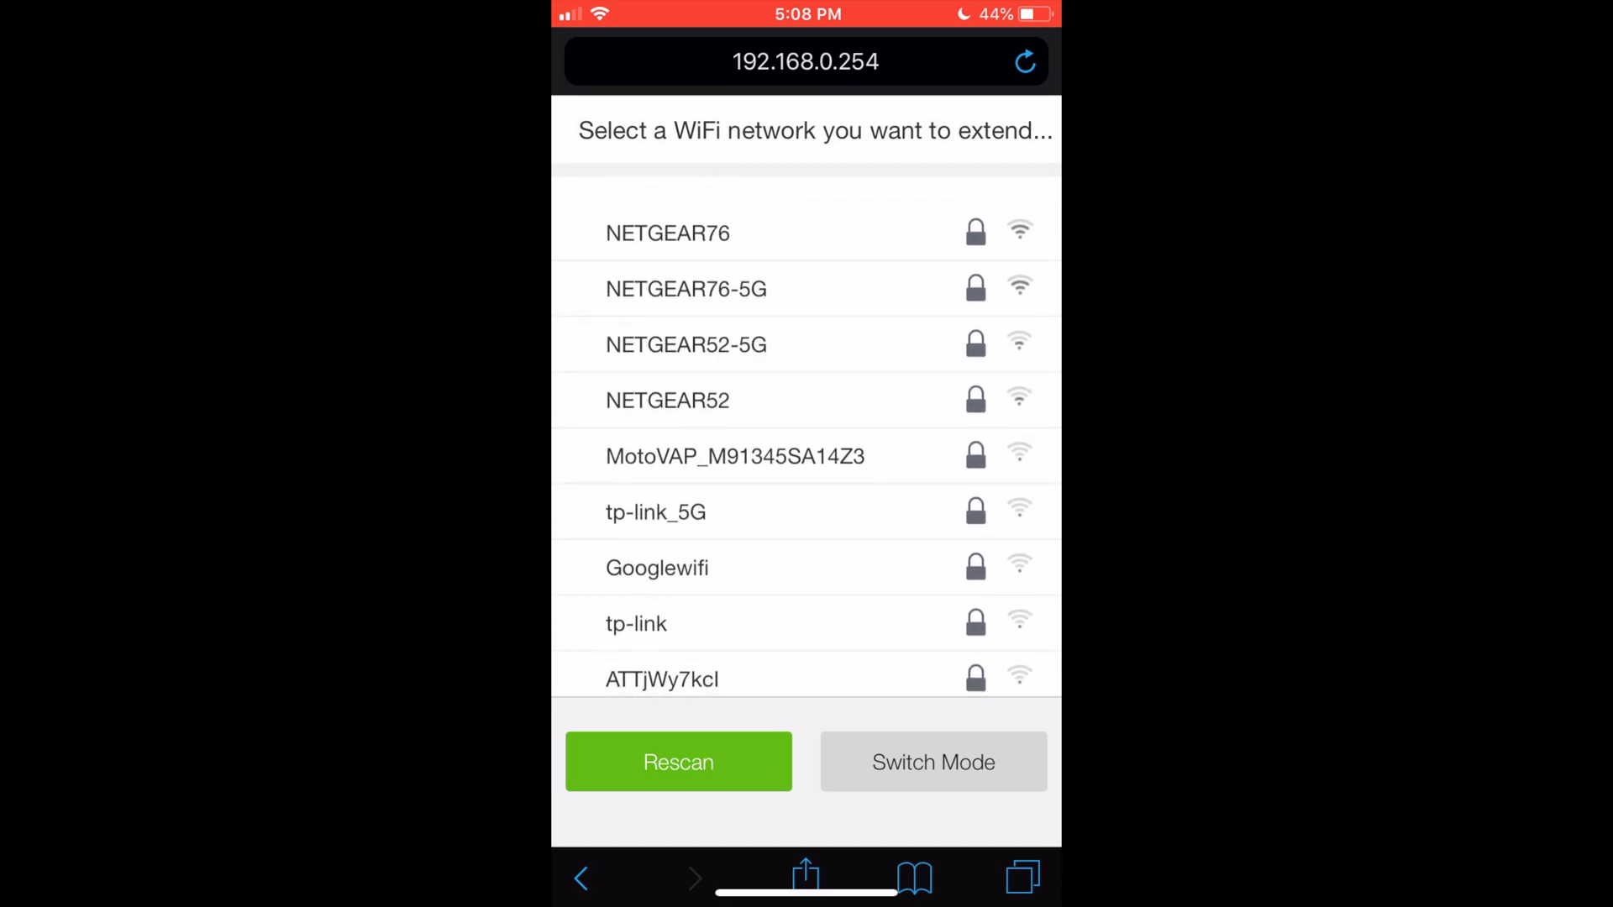
- Extend NETGEAR76 by selecting it and entering its password to create NETGEAR76_EXT
click(668, 233)
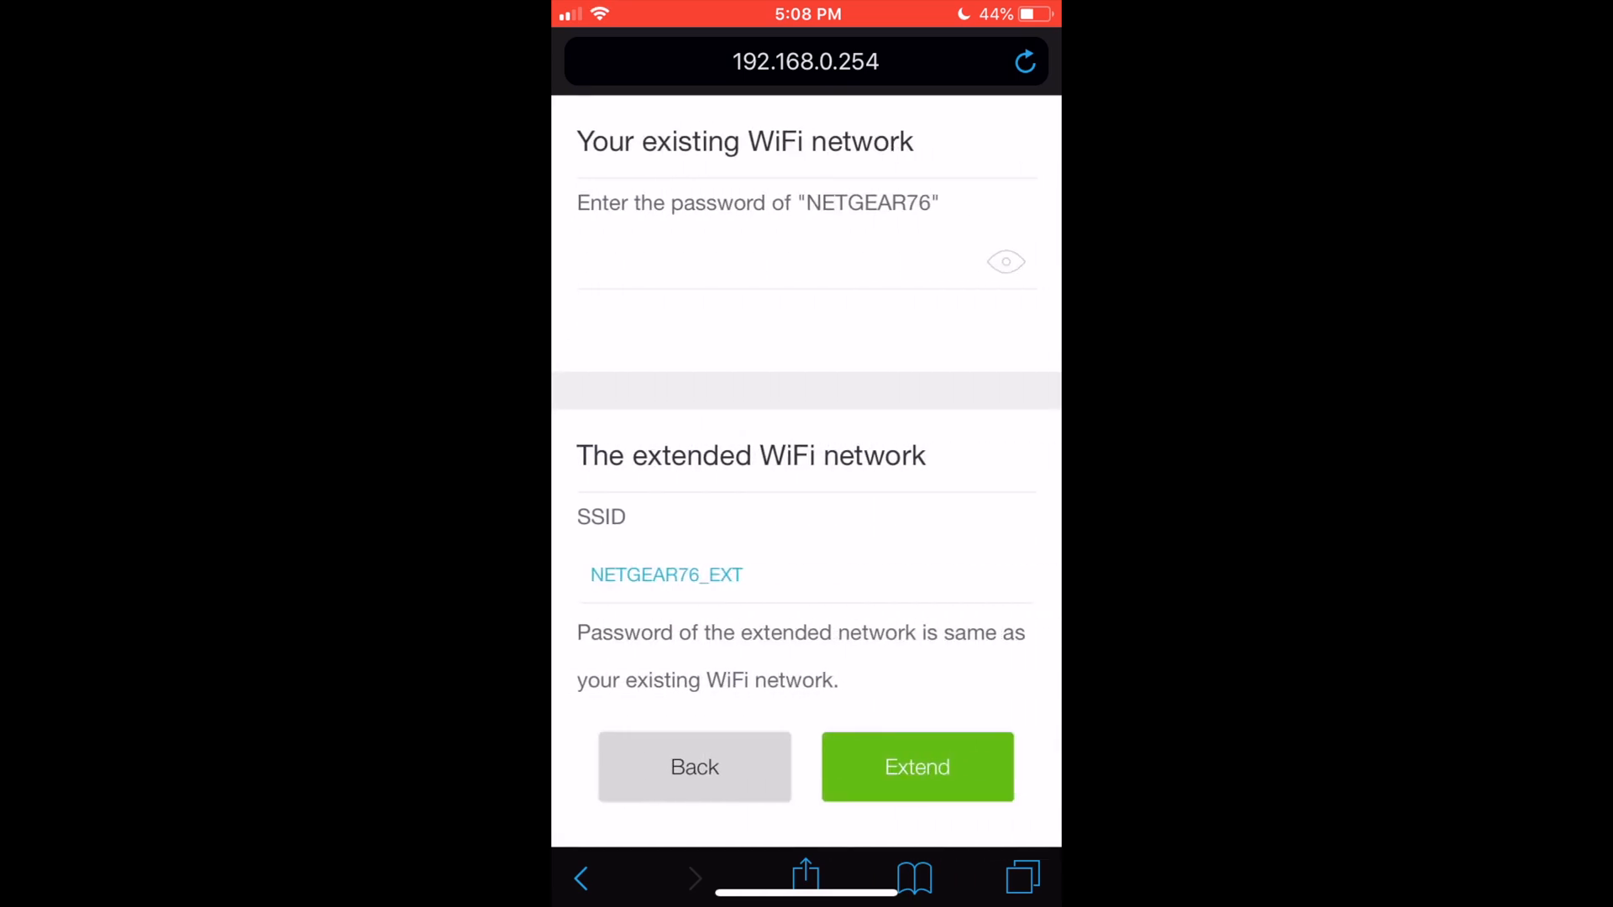
click(763, 261)
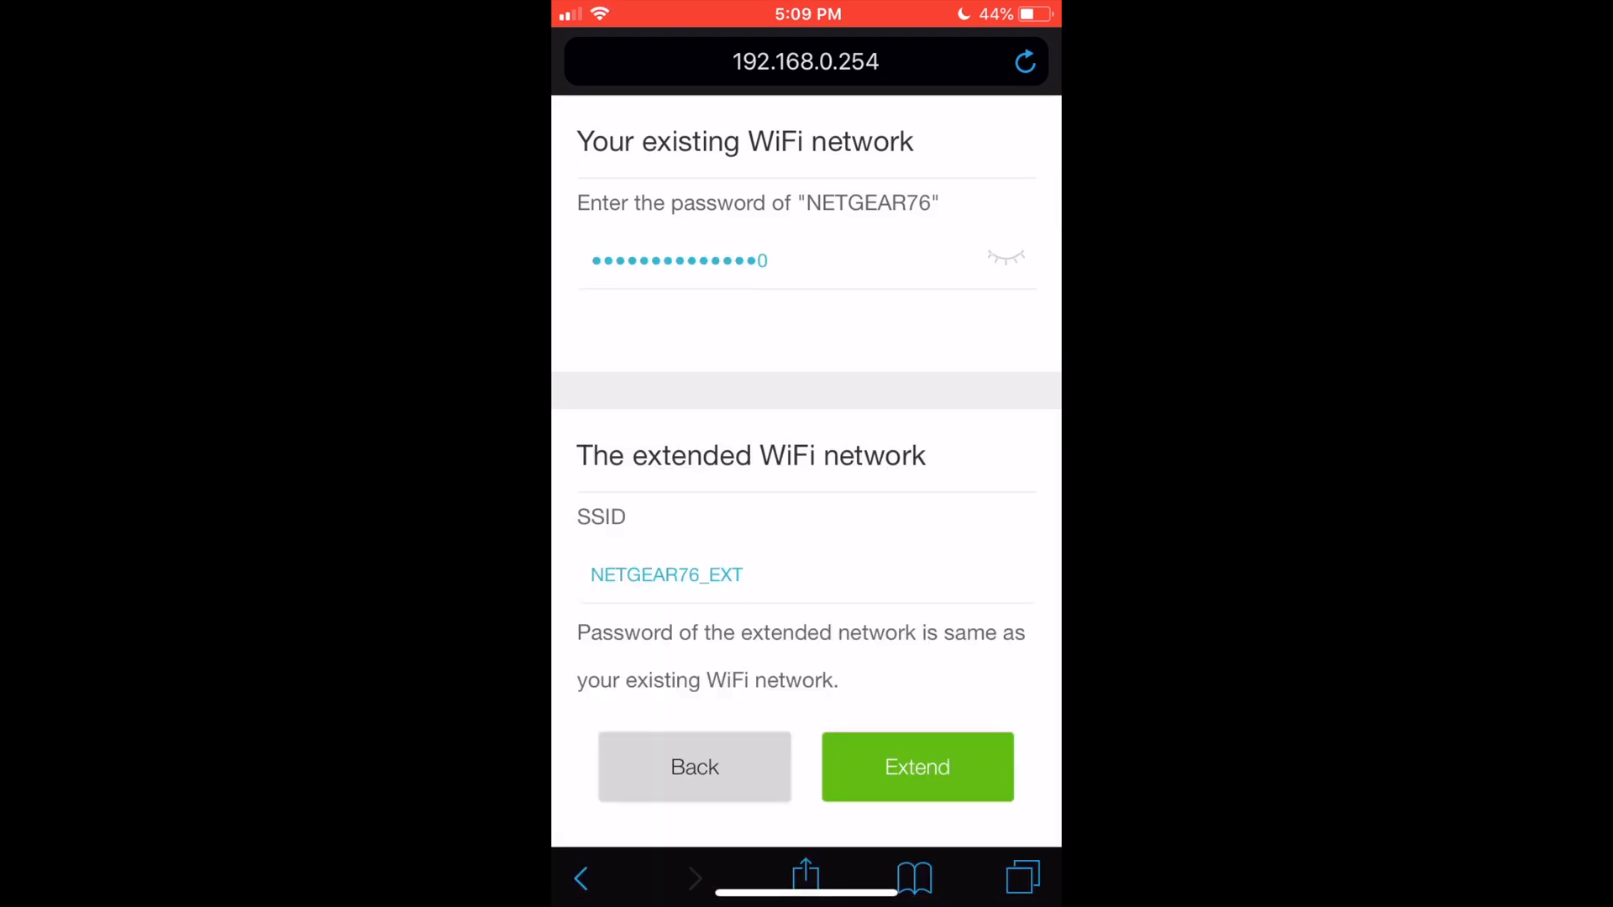
click(918, 766)
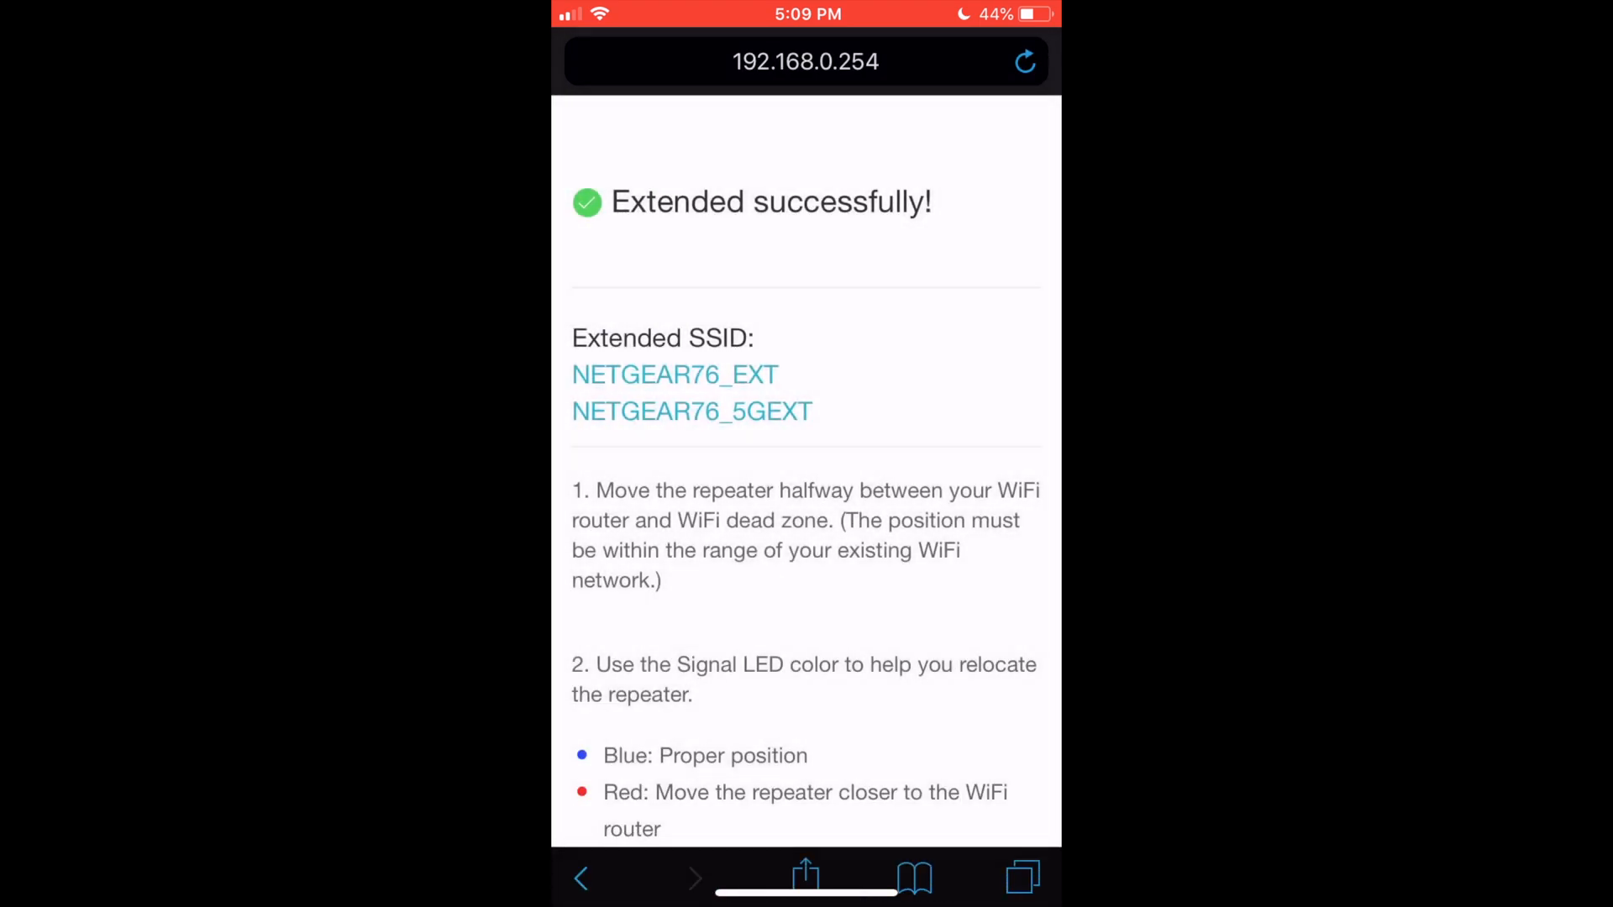
- Scroll the Extended successfully page listing NETGEAR76_EXT and NETGEAR76_5GEXT
scroll(down, 3)
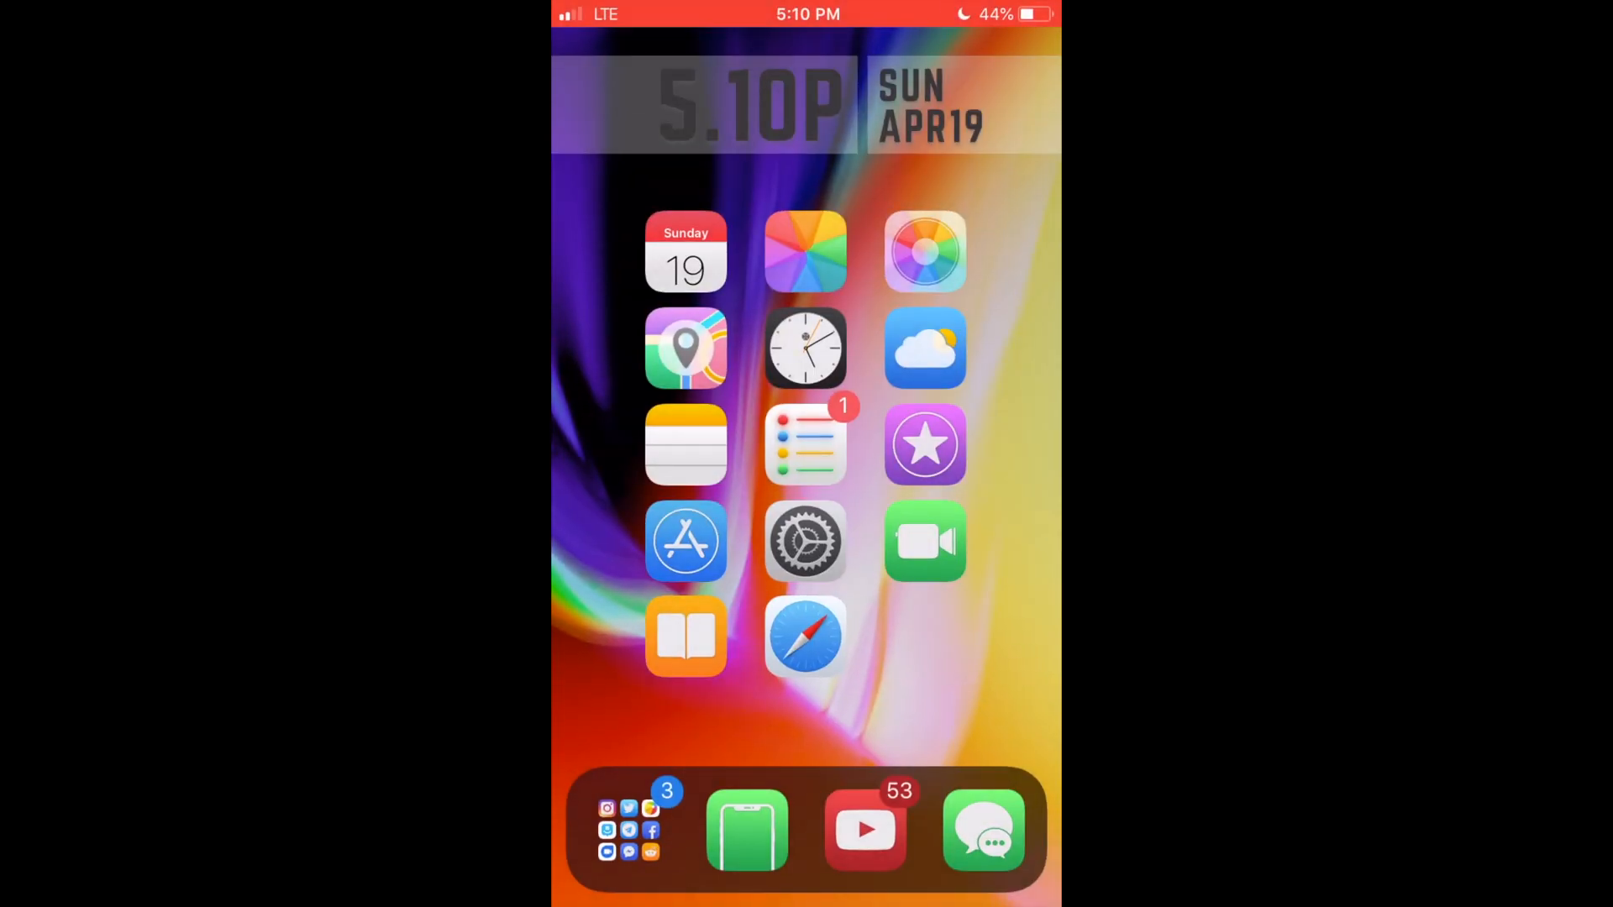
- Open Settings to view the Wi-Fi list showing NETGEAR76_EXT and NETGEAR76_5GEXT
click(805, 541)
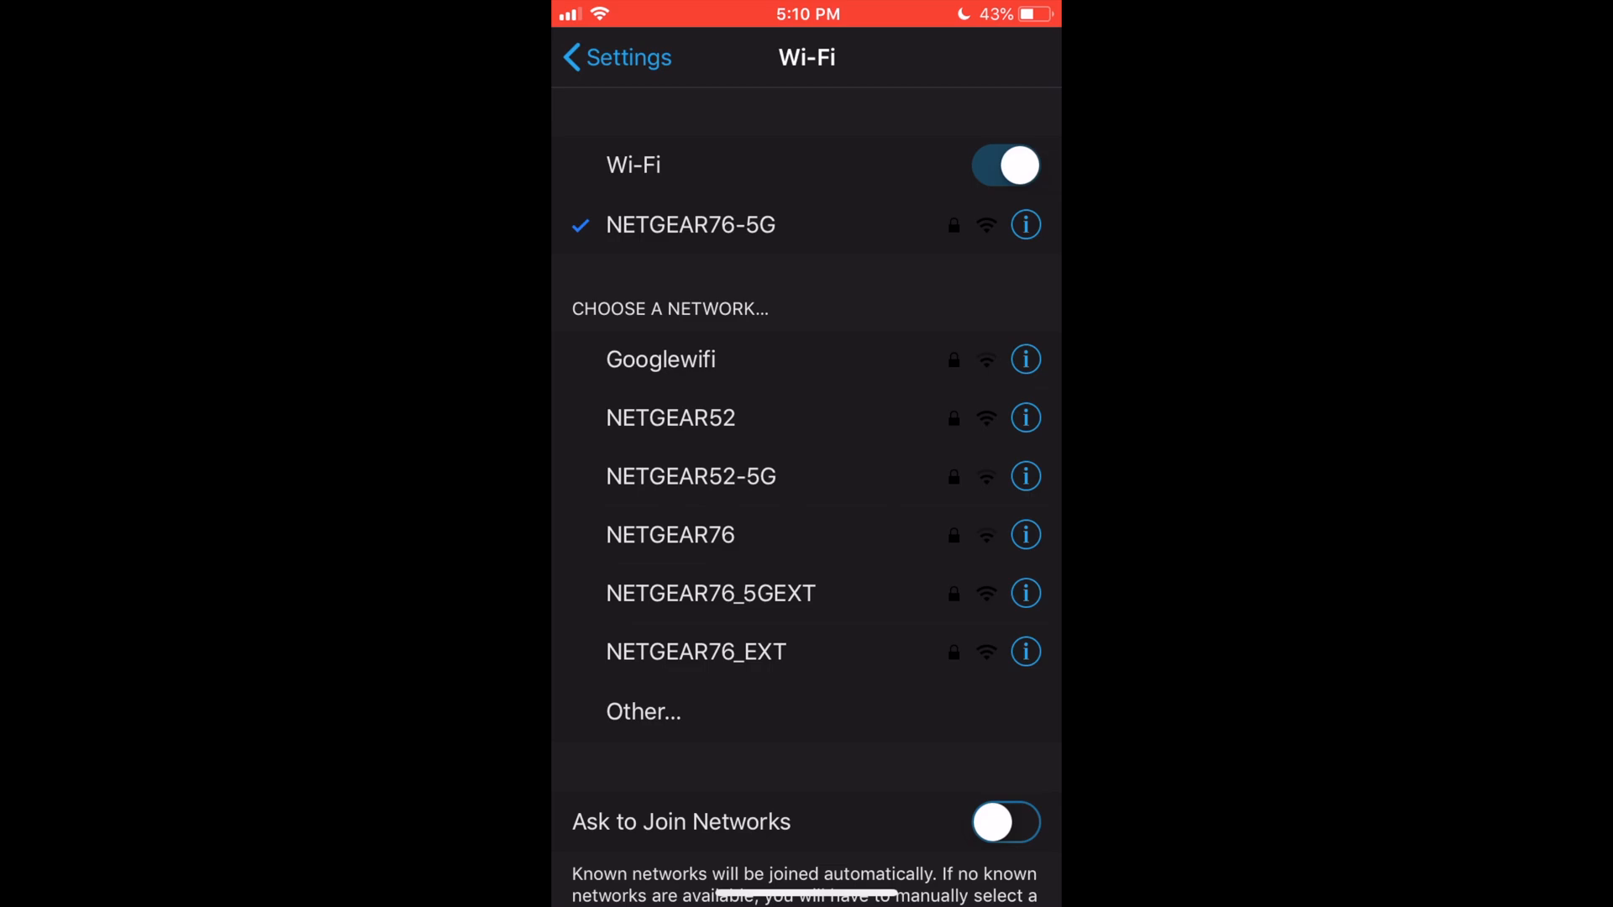
- Join NETGEAR76_EXT with its password, then pull down Control Center
click(695, 652)
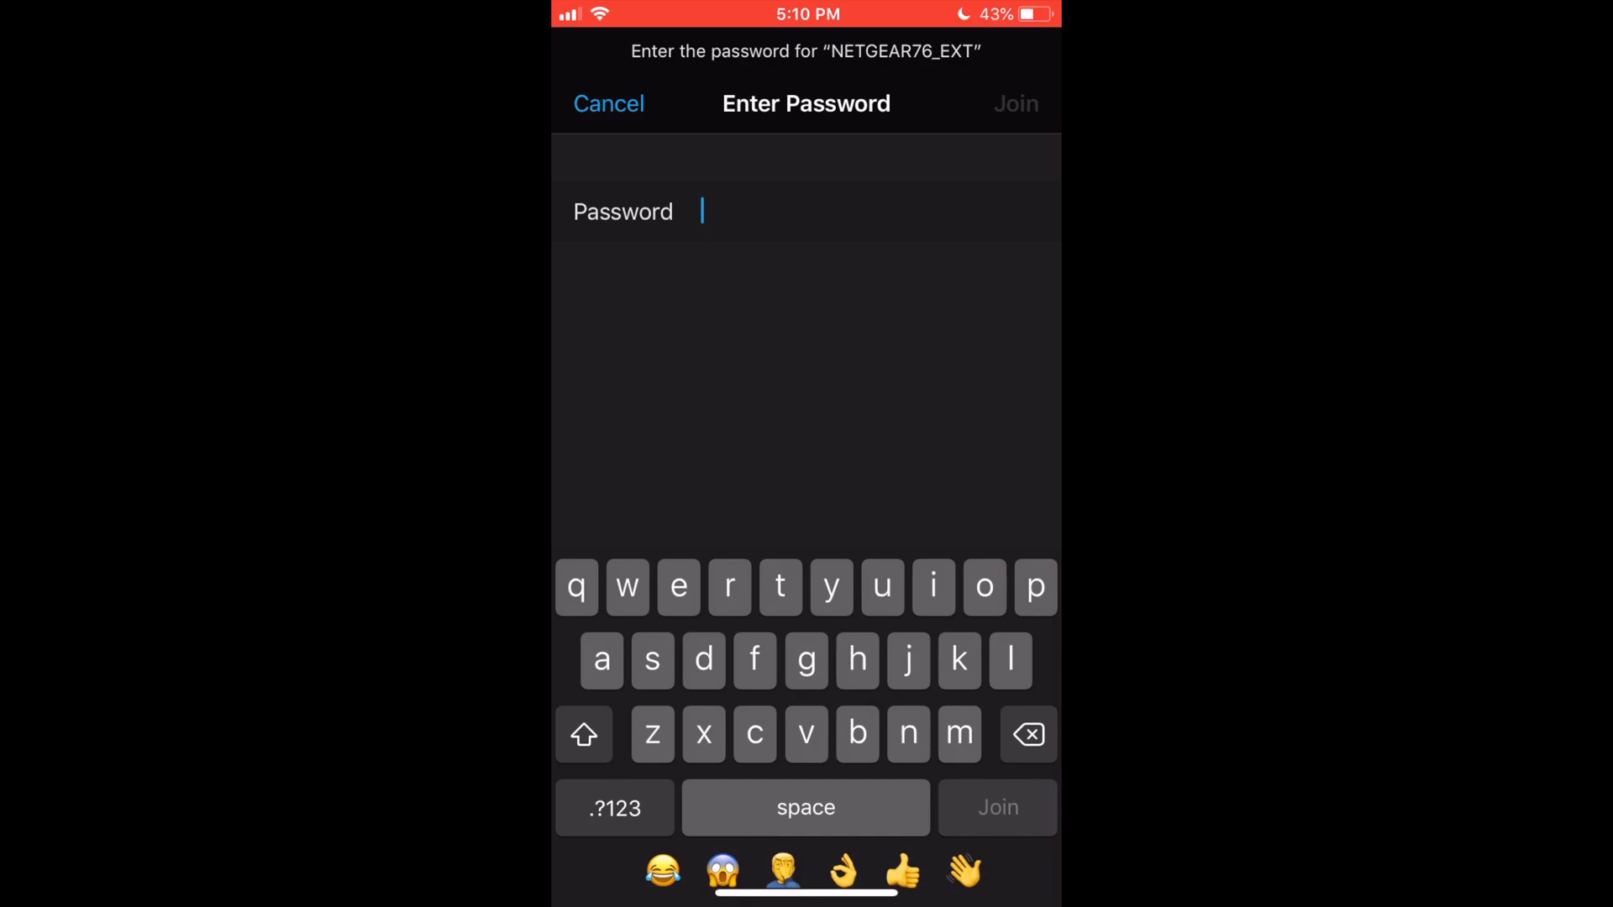
click(1015, 104)
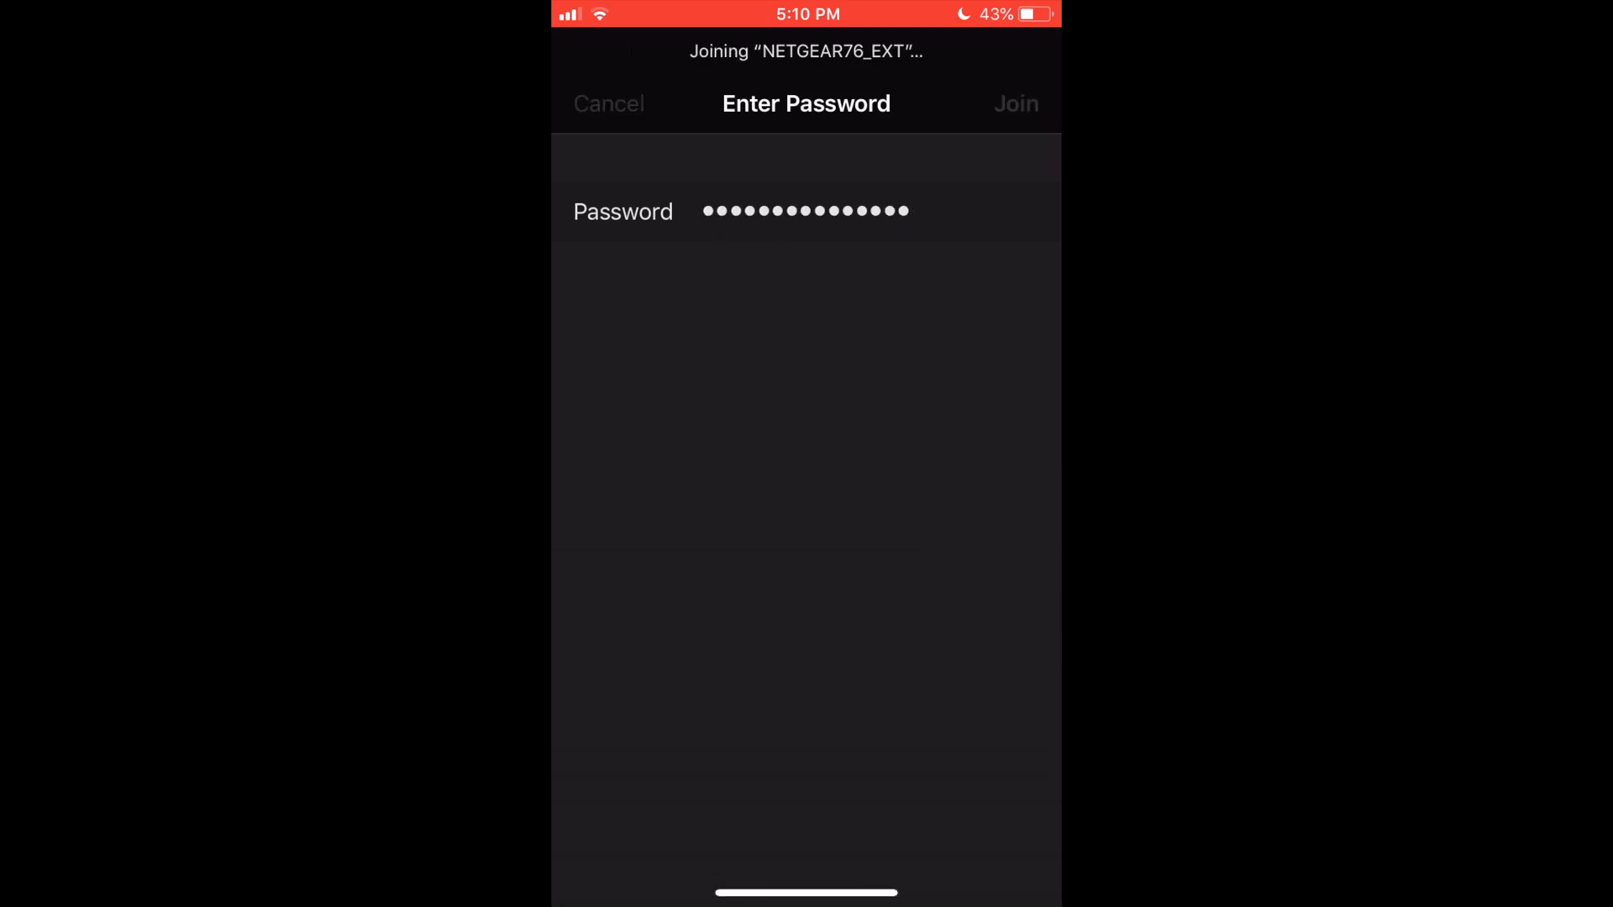
click(1015, 104)
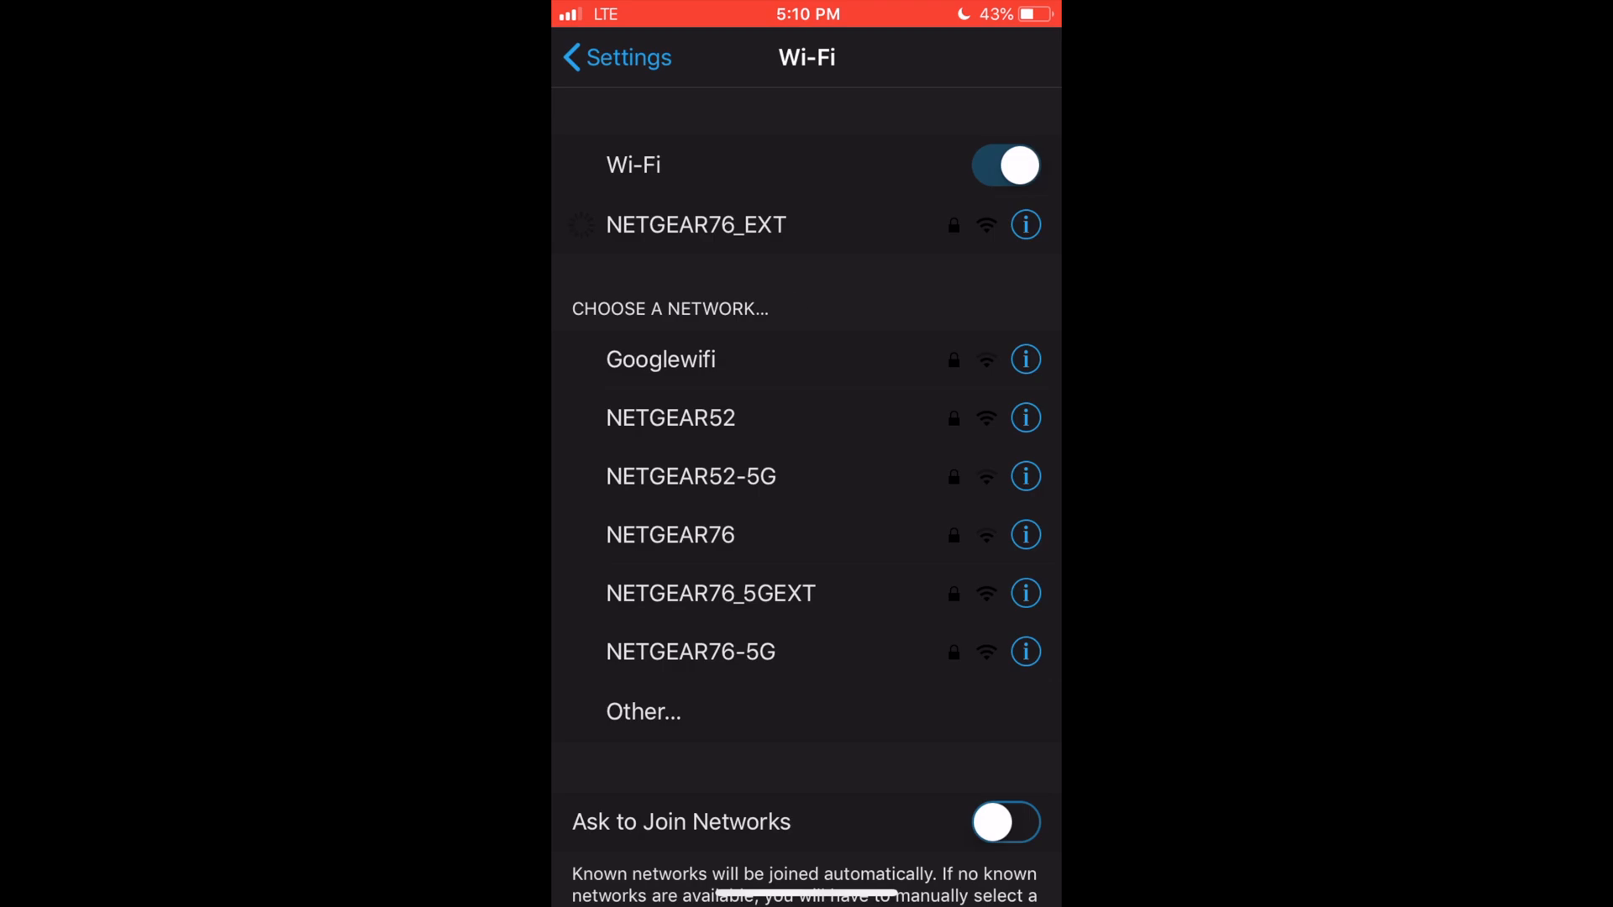
click(695, 225)
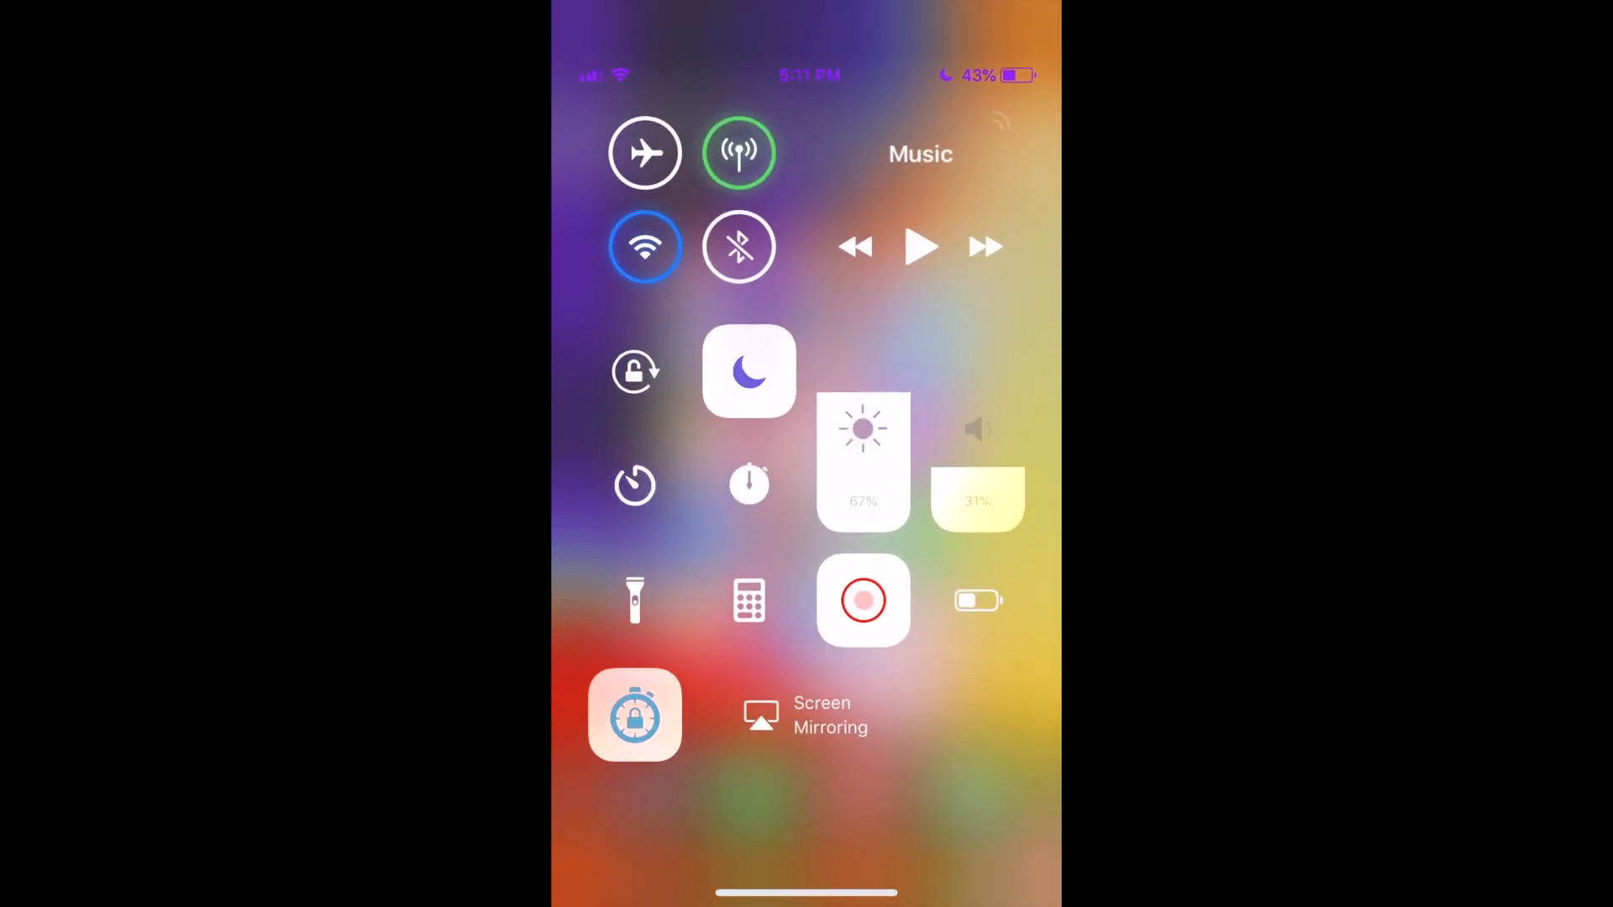
- Open ebay.com in Safari and scroll its home page to confirm browsing works
click(738, 152)
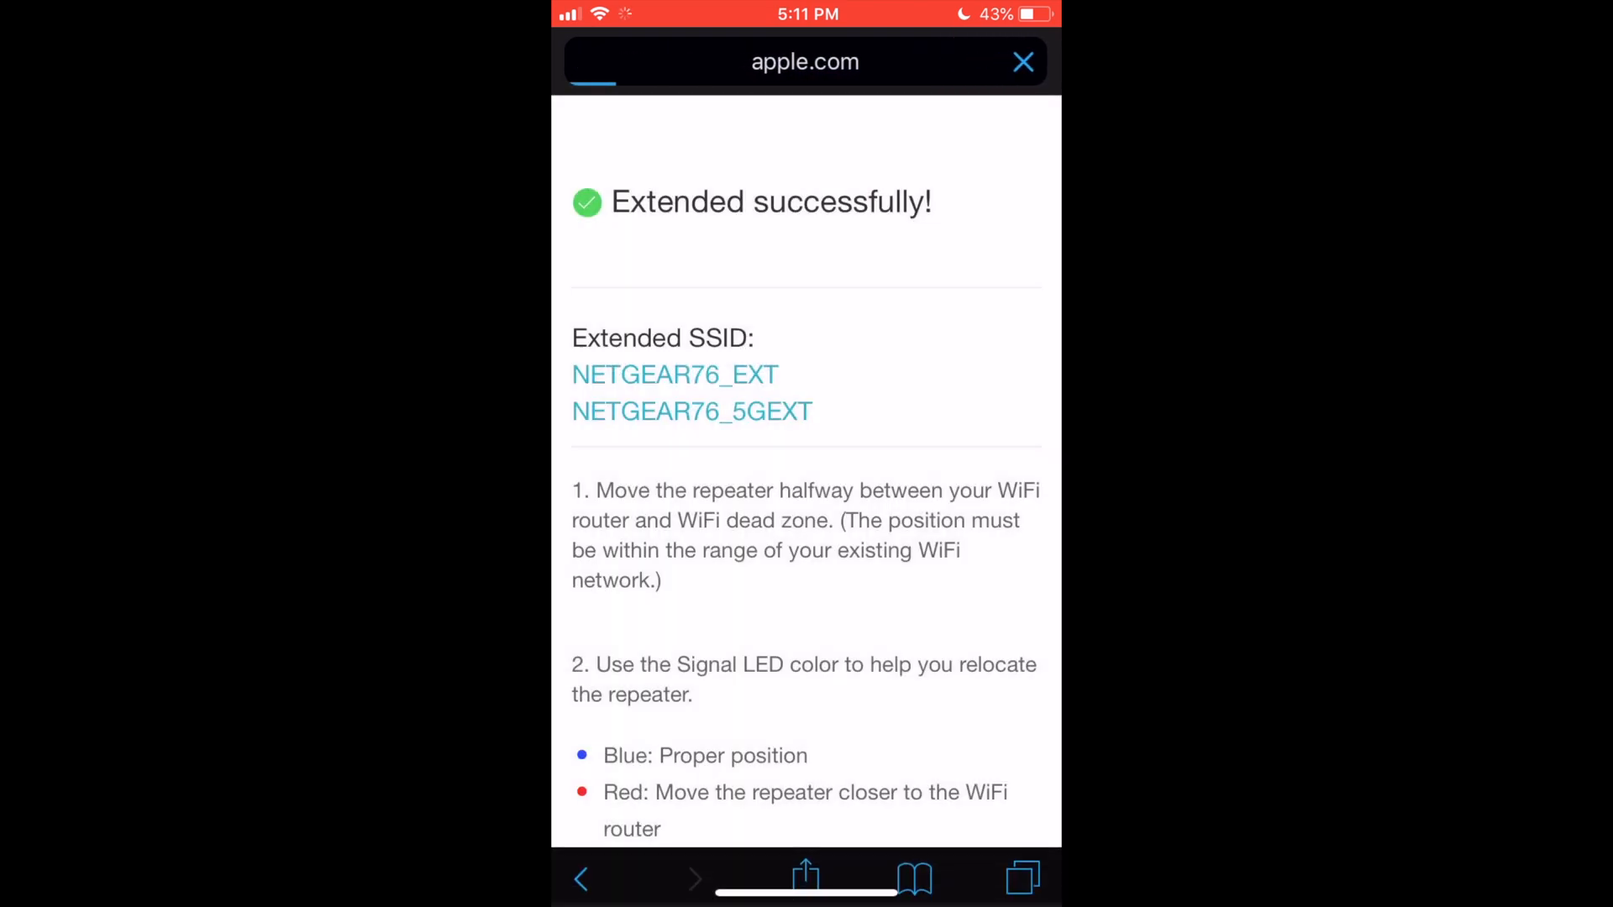
click(1021, 63)
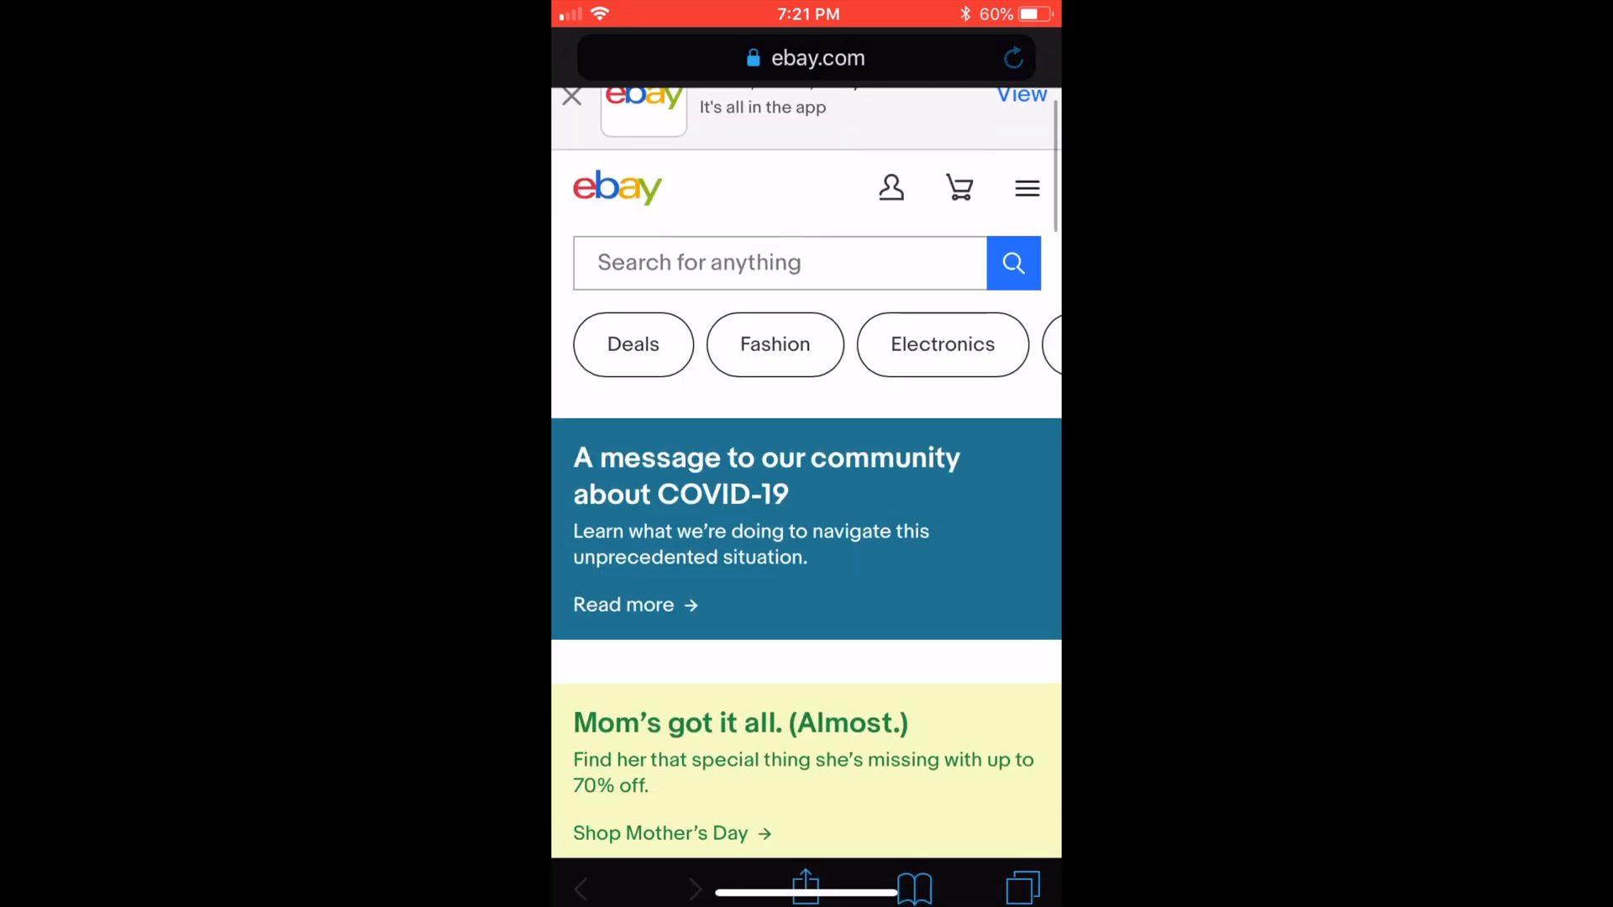
scroll(down, 3)
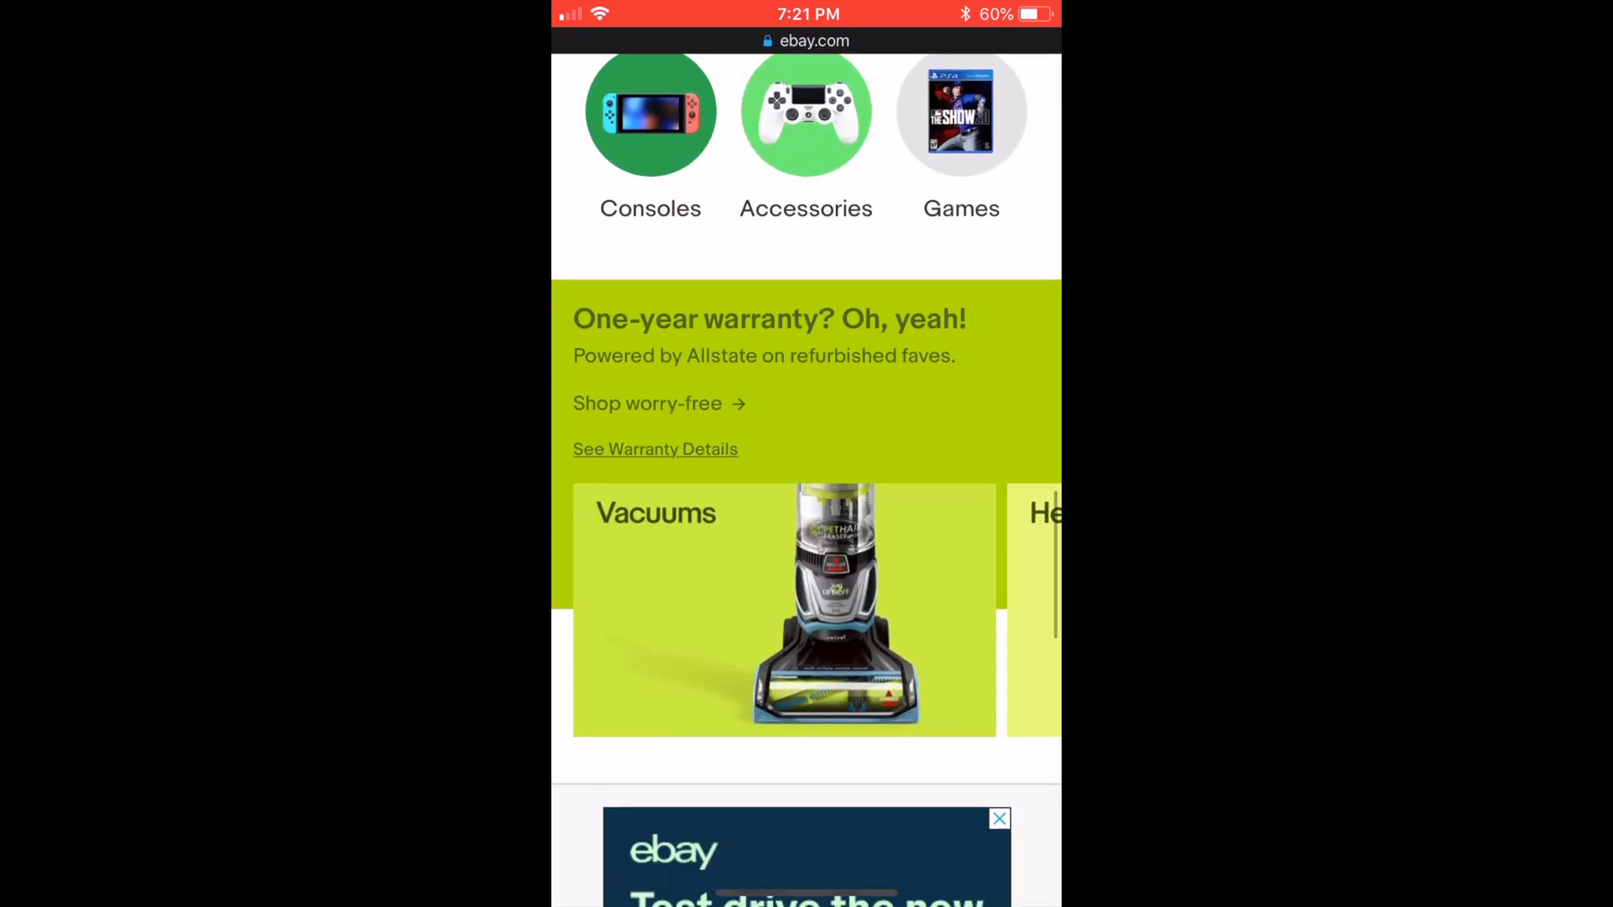